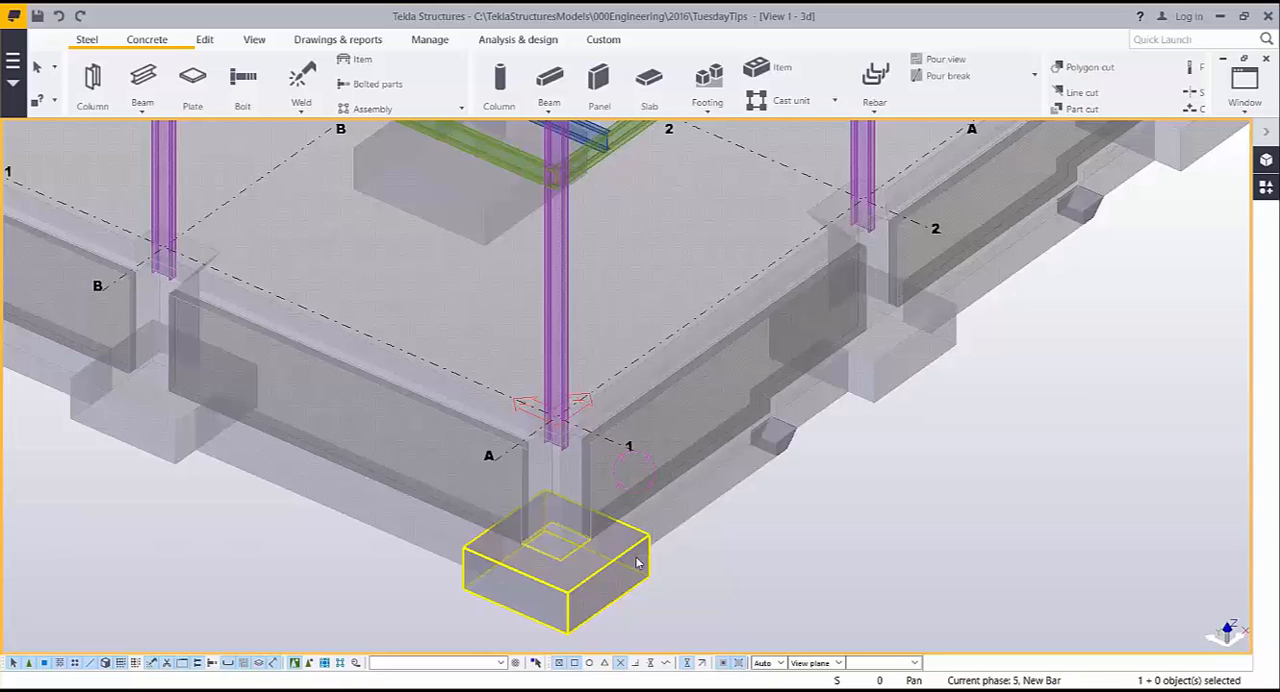
Apply Pad footing reinforcement (77) to the corner footing and review its Primary and Secondary bar settings
left_click(1266, 188)
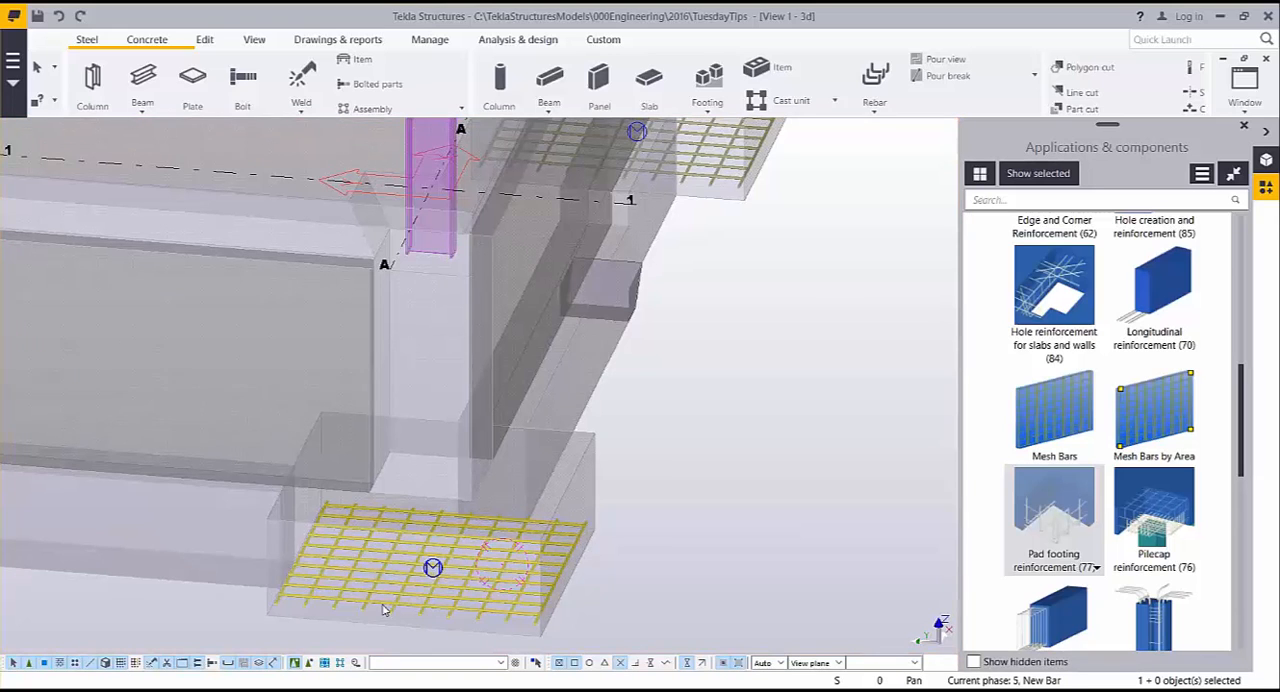
double_click(1052, 504)
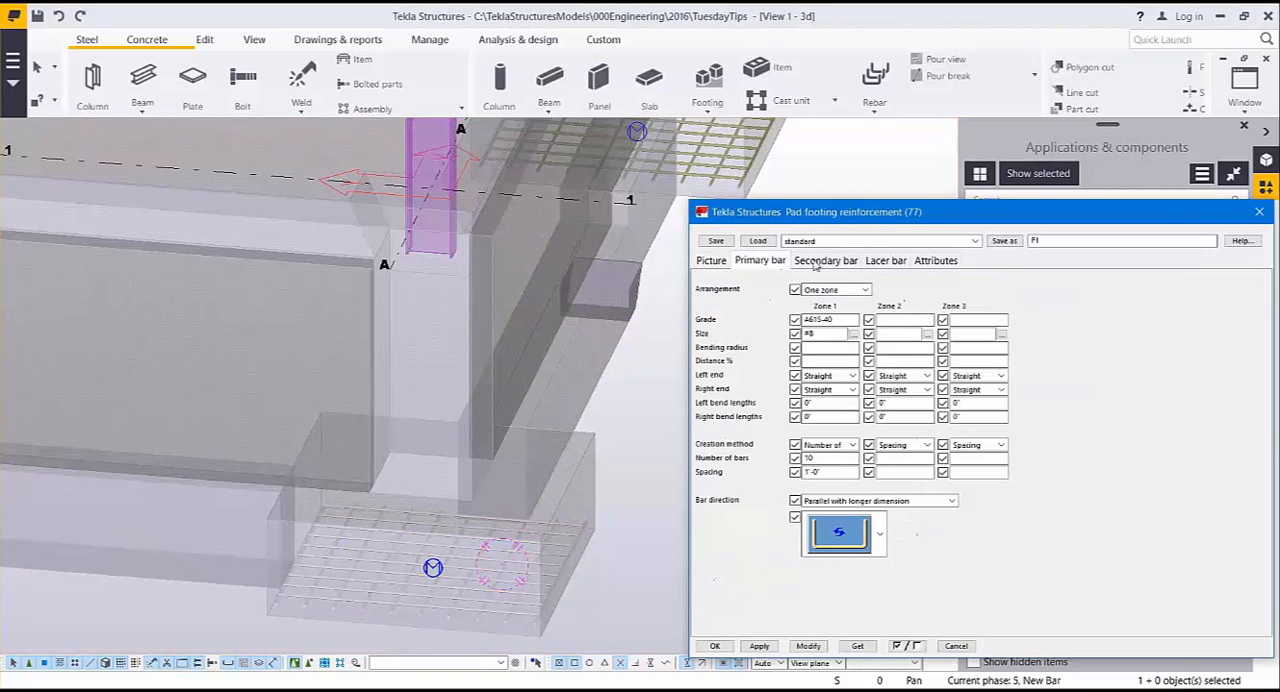
left_click(824, 260)
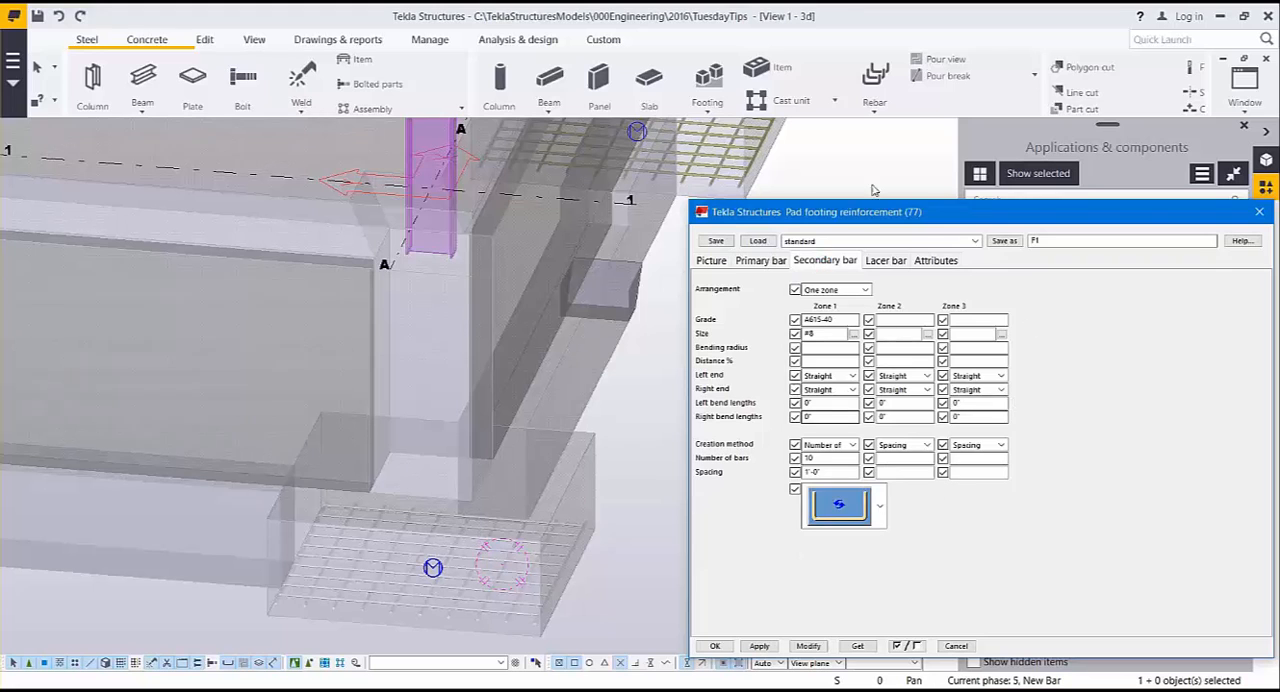
left_click(934, 260)
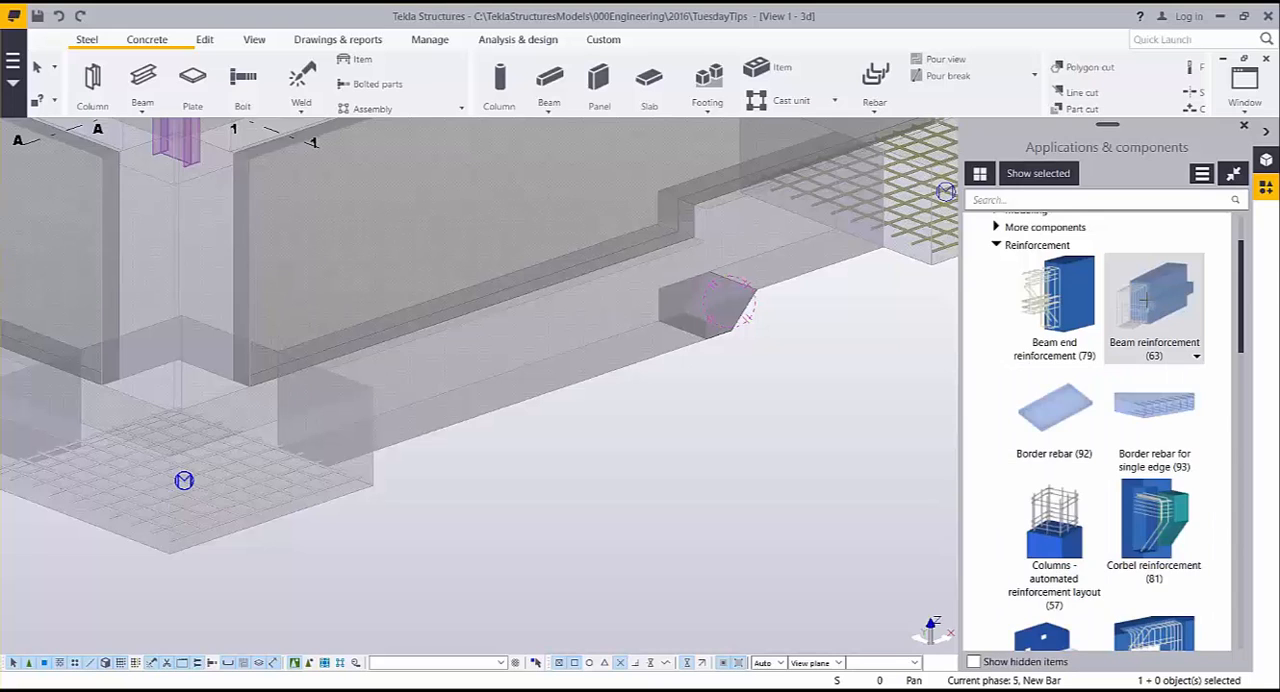
Apply Beam reinforcement (63) to the grade beam and review its hook settings
double_click(1152, 300)
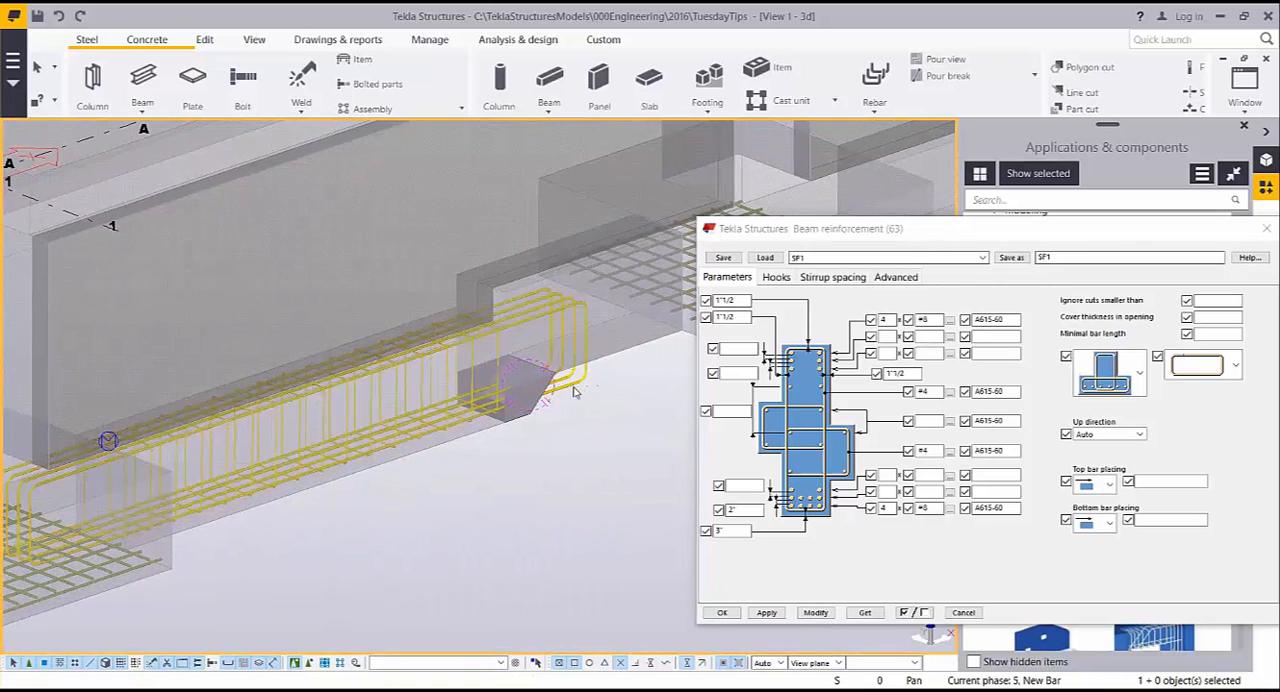
left_click(776, 276)
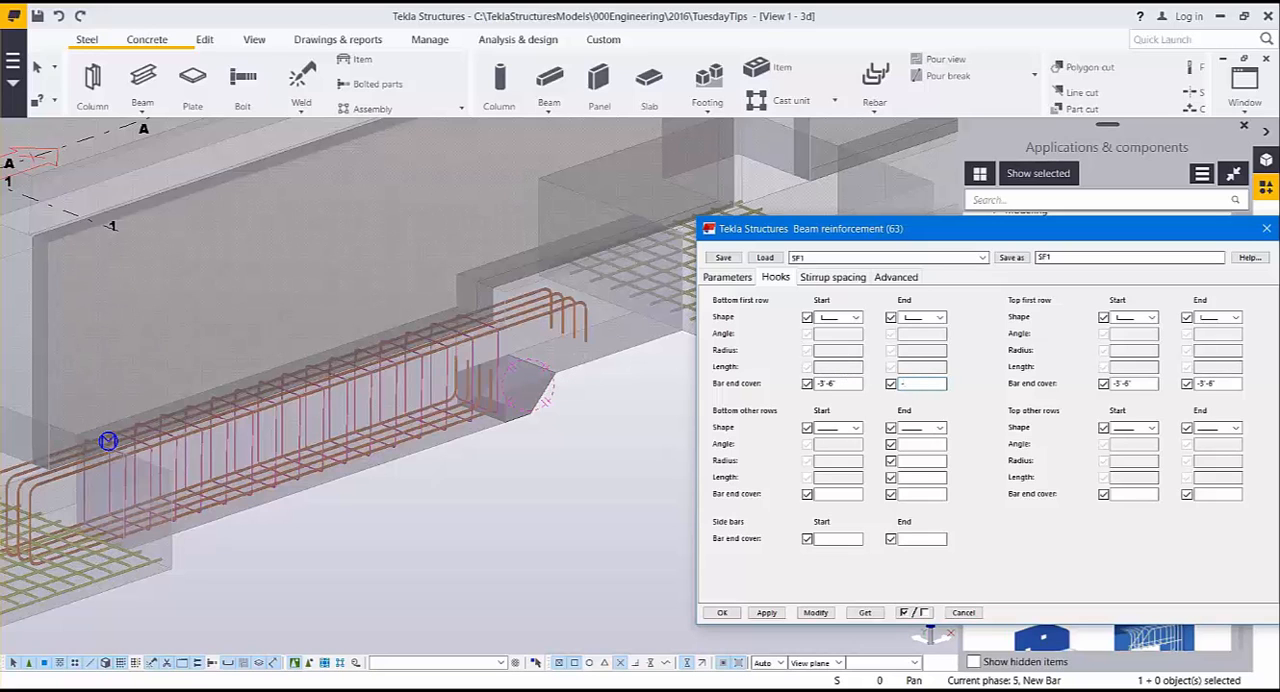
left_click(816, 612)
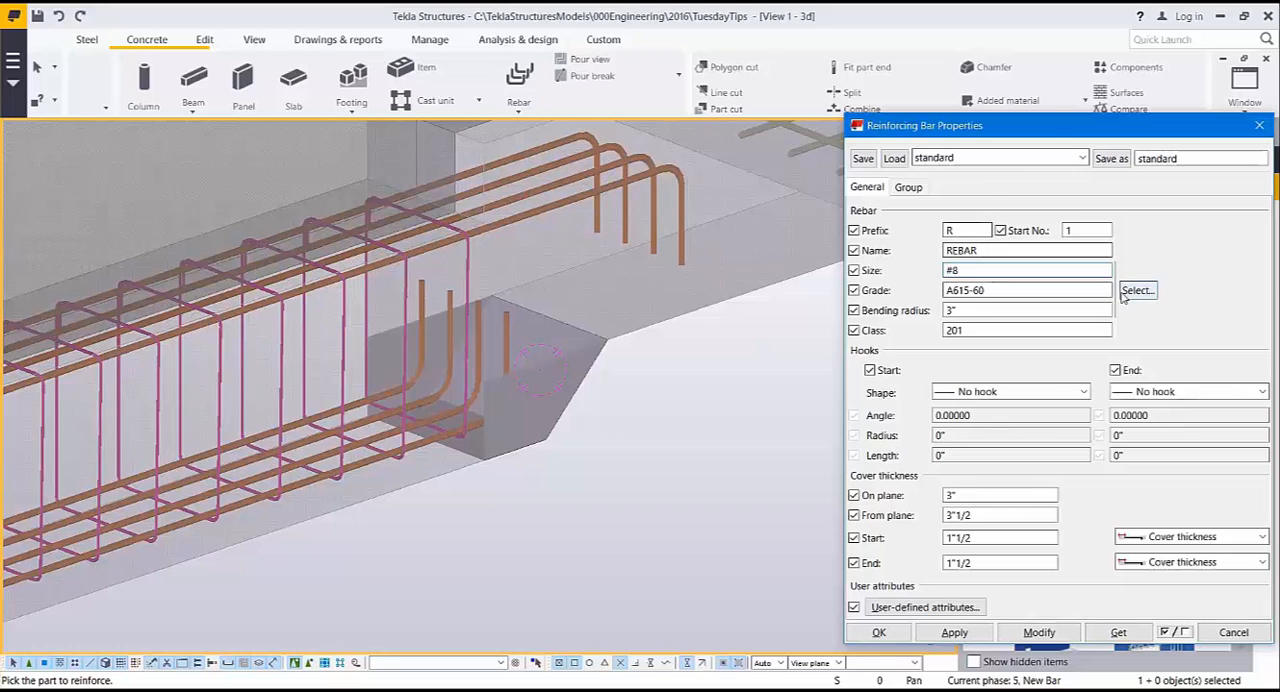
Create a bent bar group on the grade beam using Equal distribution by number with 4 bars
left_click(1000, 496)
type("-")
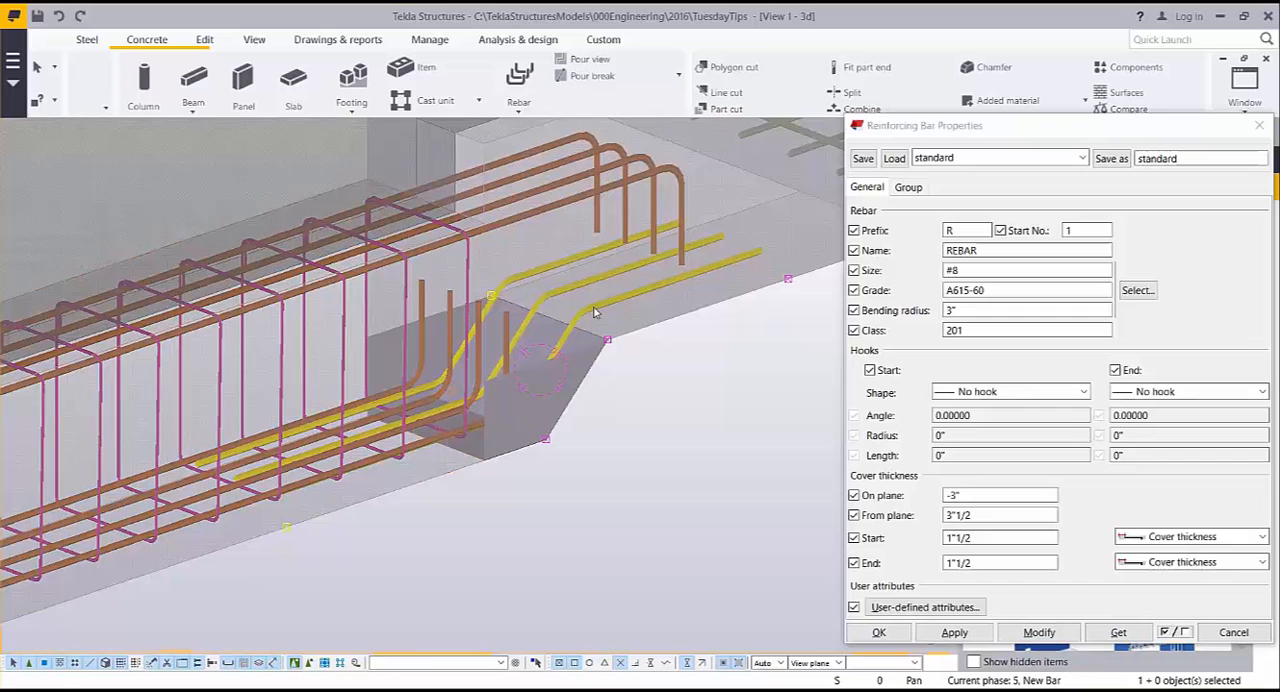
left_click(908, 188)
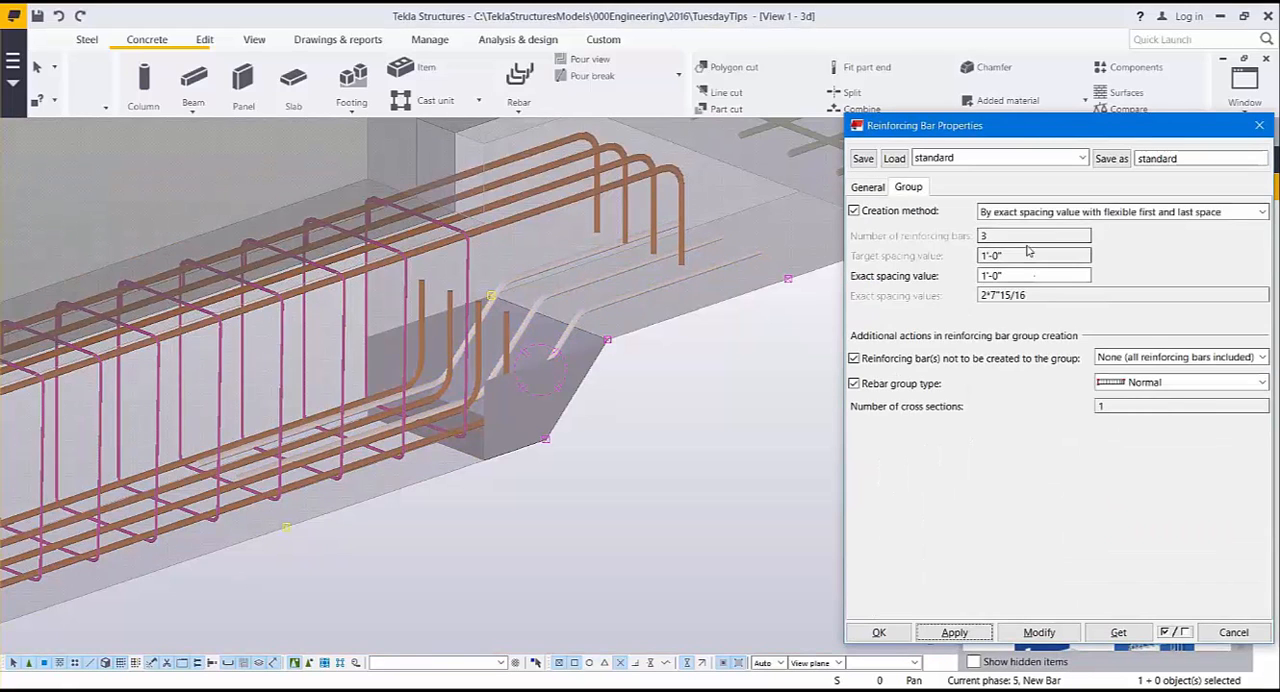
left_click(1120, 212)
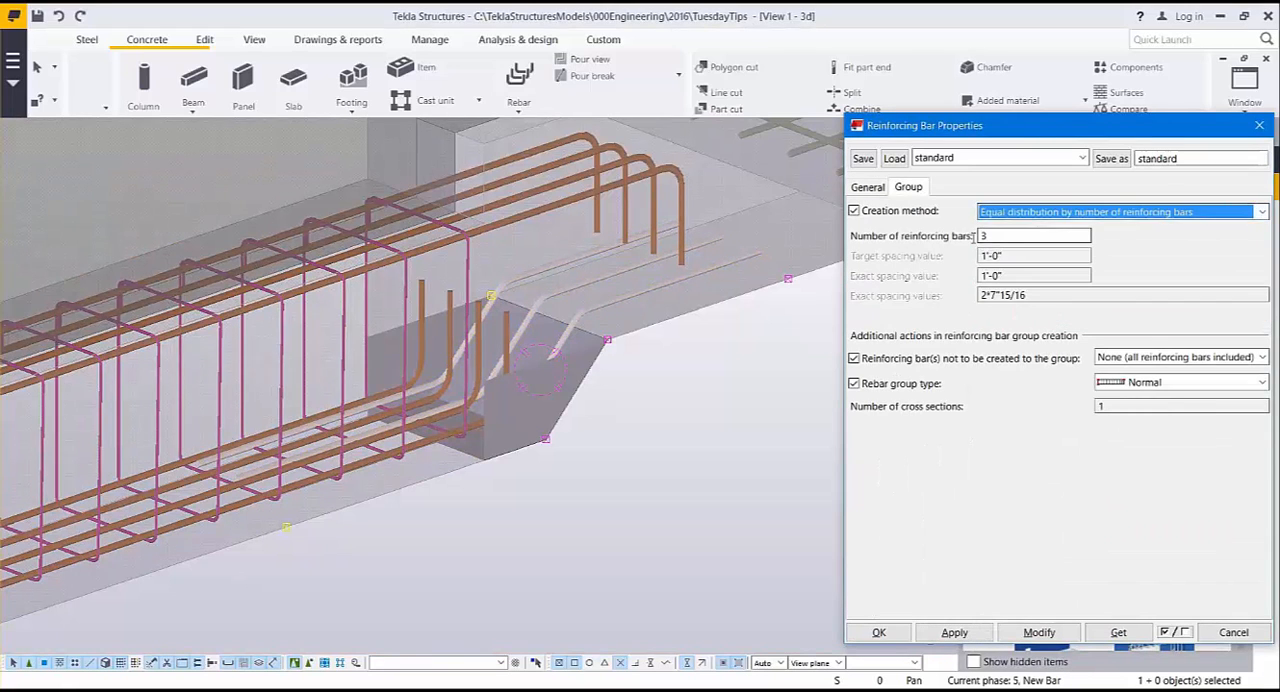
type("4")
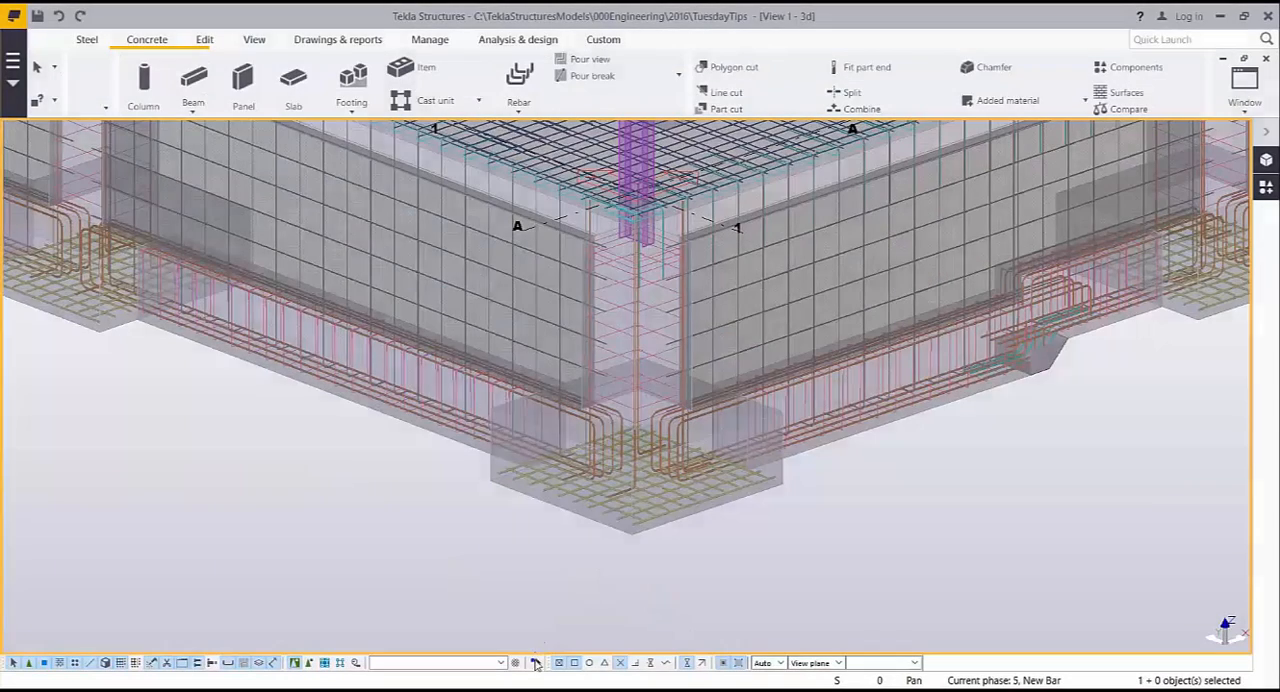
Run a clash check on the foundation model from the Manage commands, then move on to Organizer
left_click(596, 494)
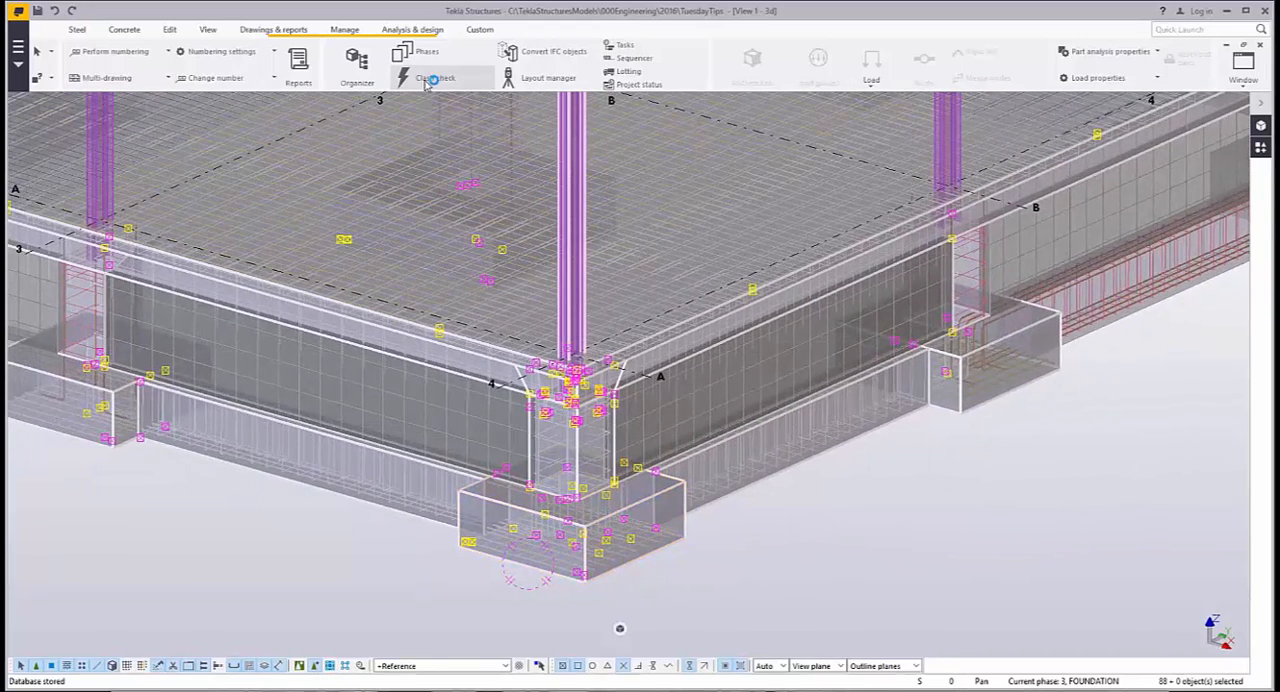
left_click(436, 78)
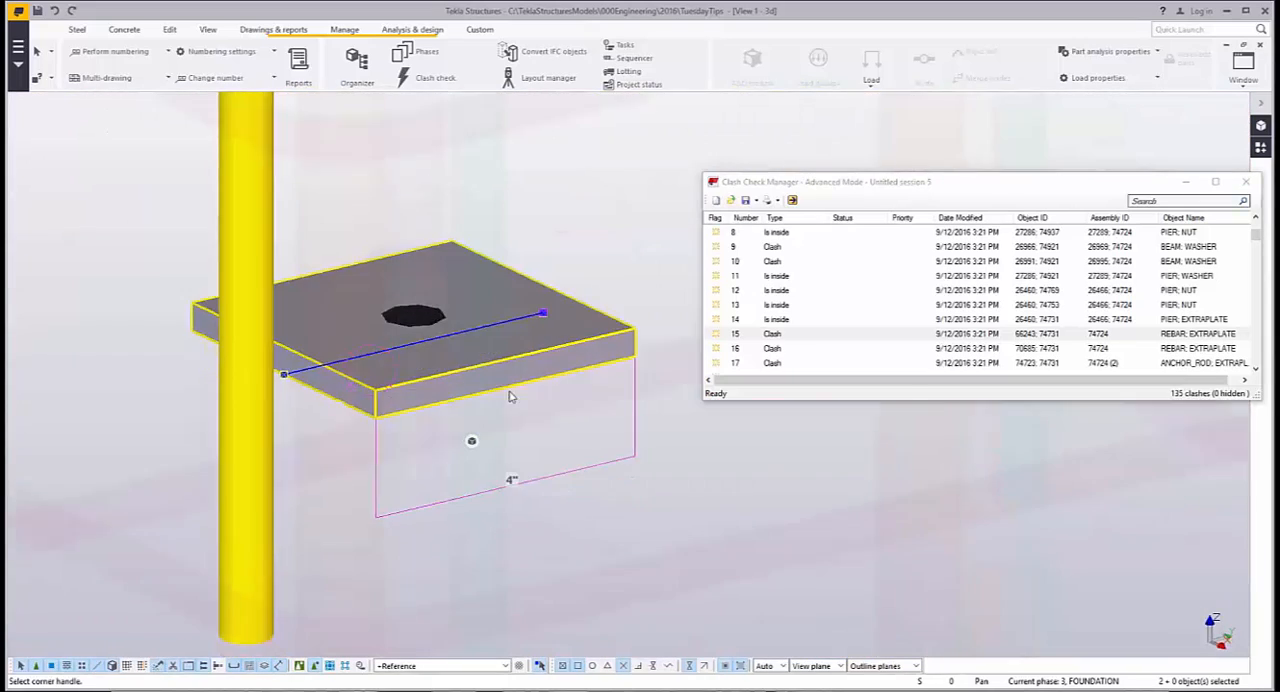
left_click(700, 62)
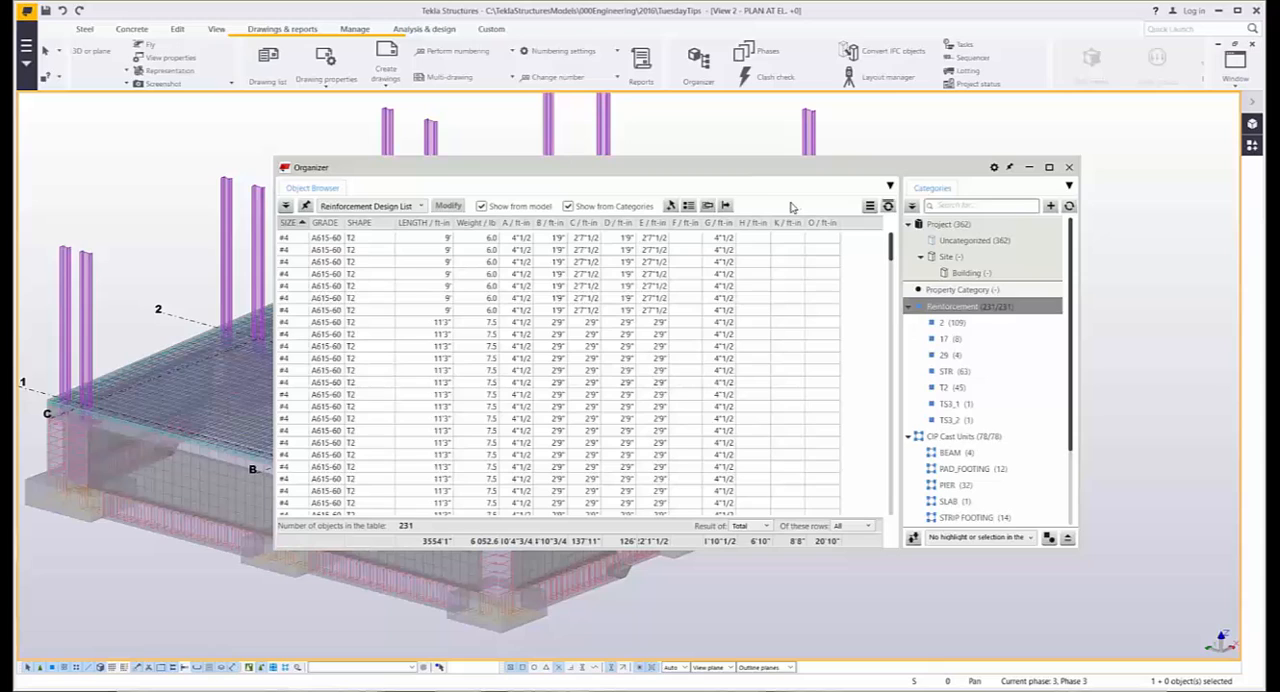
mouse_move(724, 204)
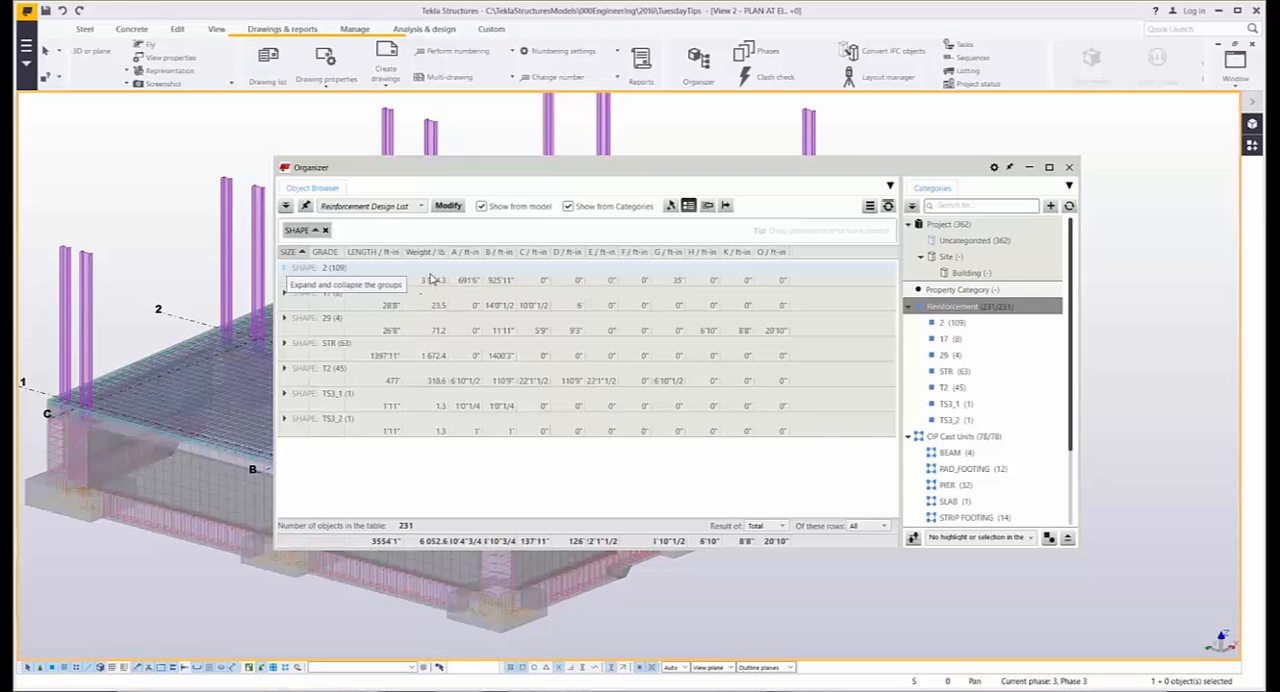
Expand the shape 2 bar group in the Reinforcement Design List and export the schedule to Excel
left_click(284, 268)
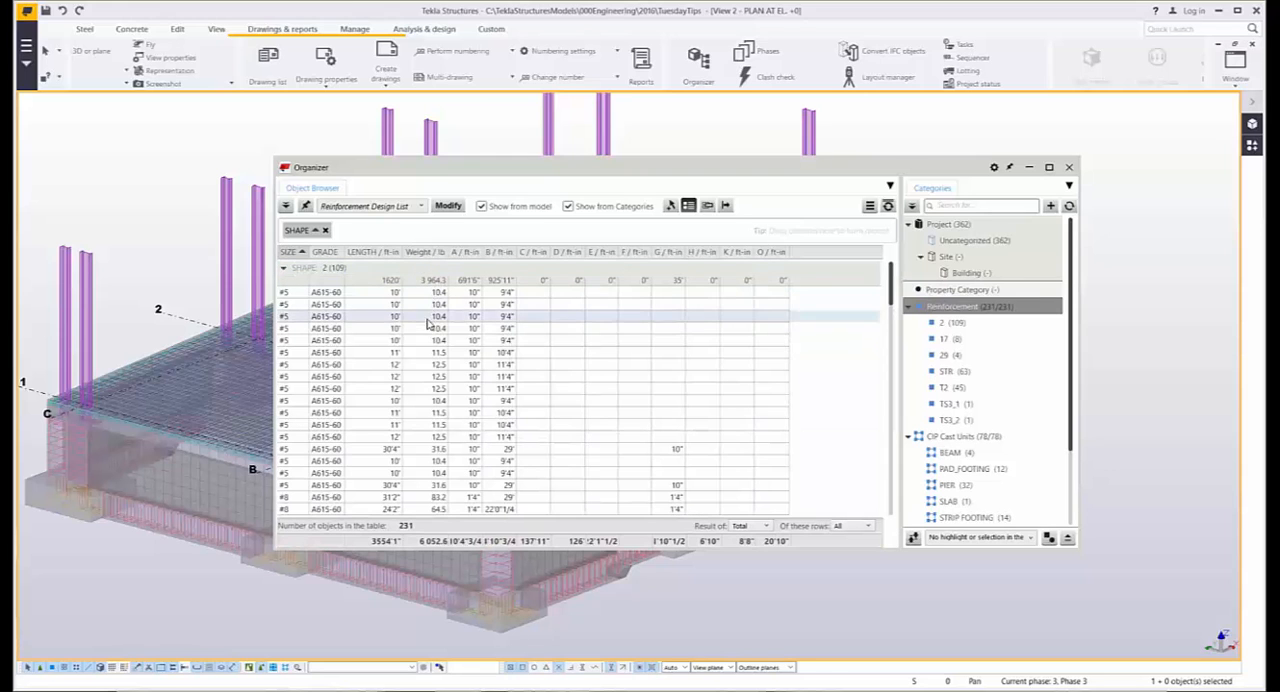
scroll("down", 3)
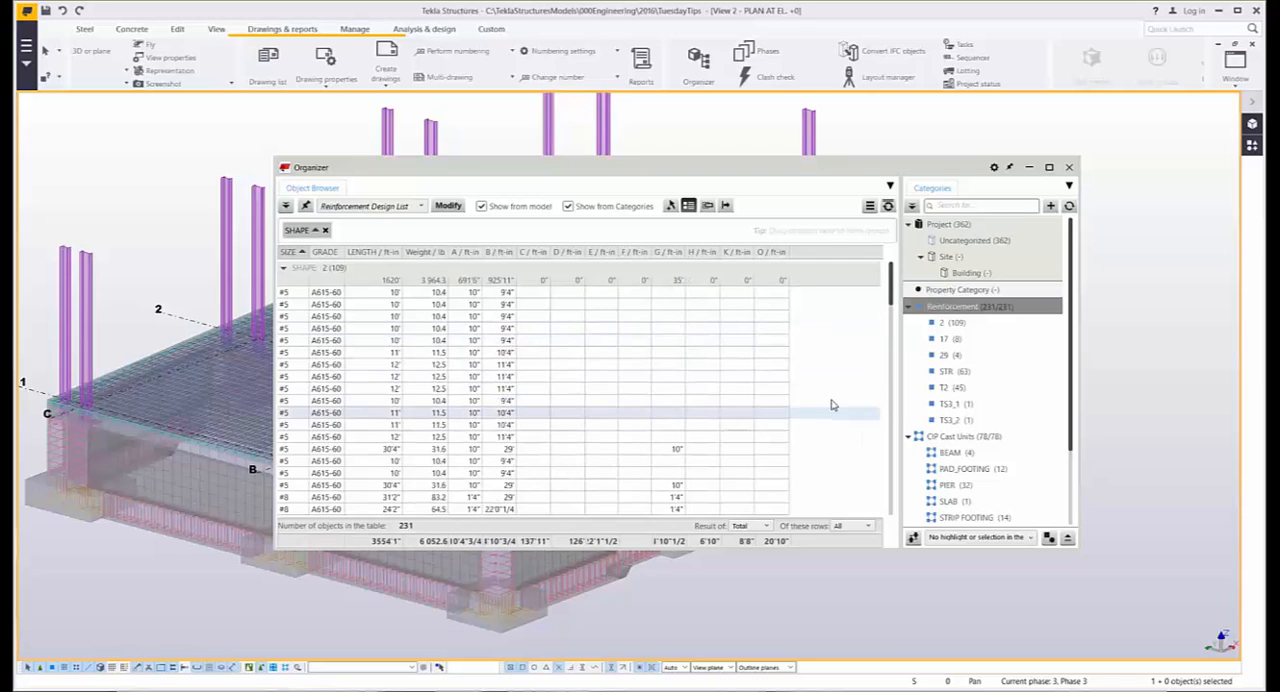
left_click(726, 204)
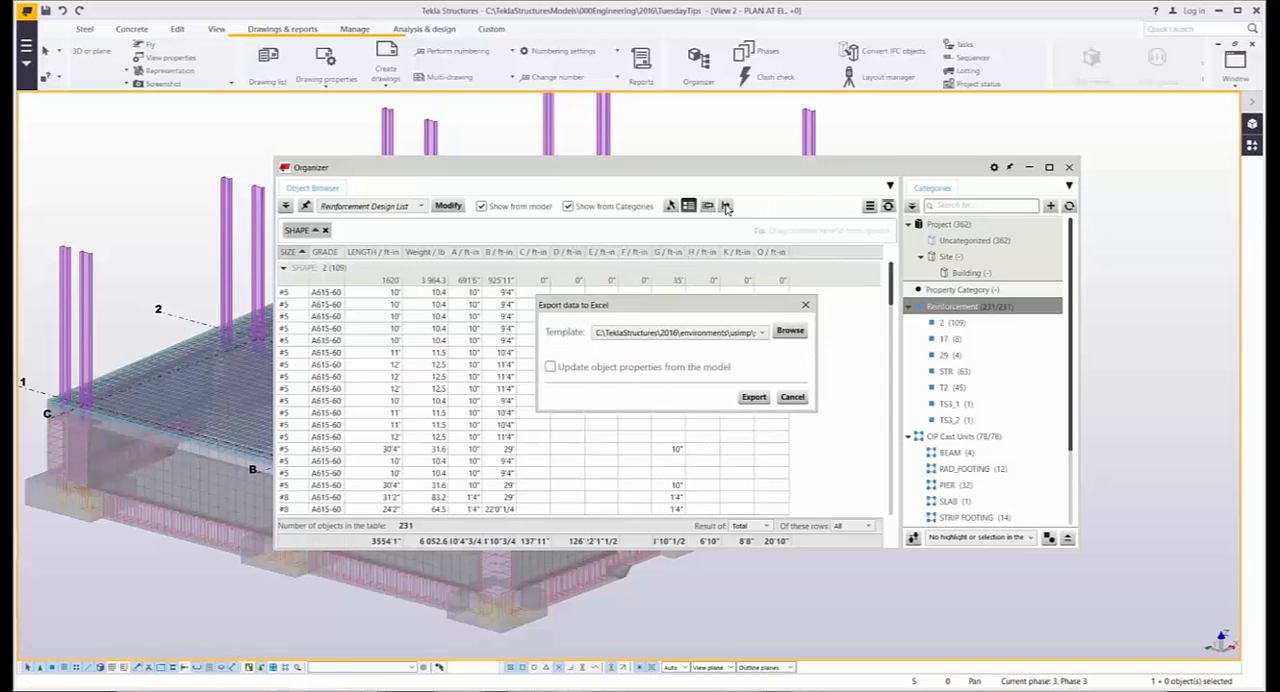
left_click(752, 396)
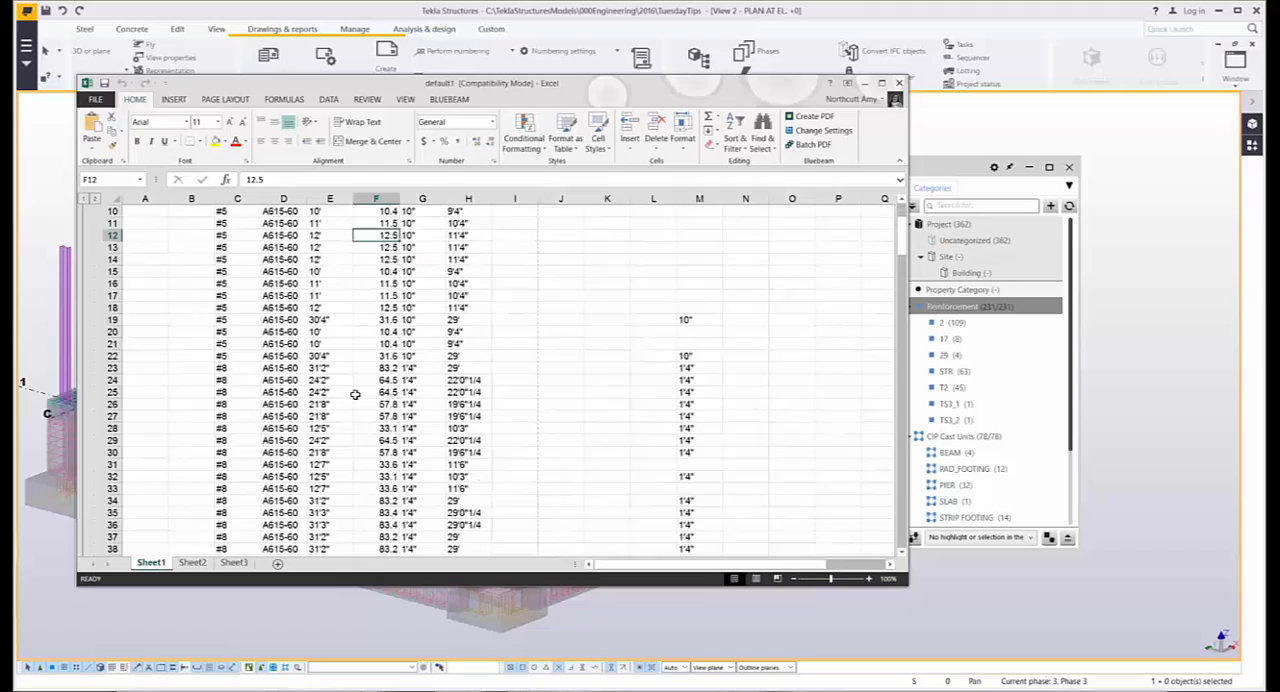
Scroll through the exported rebar schedule in Excel
scroll("down", 3)
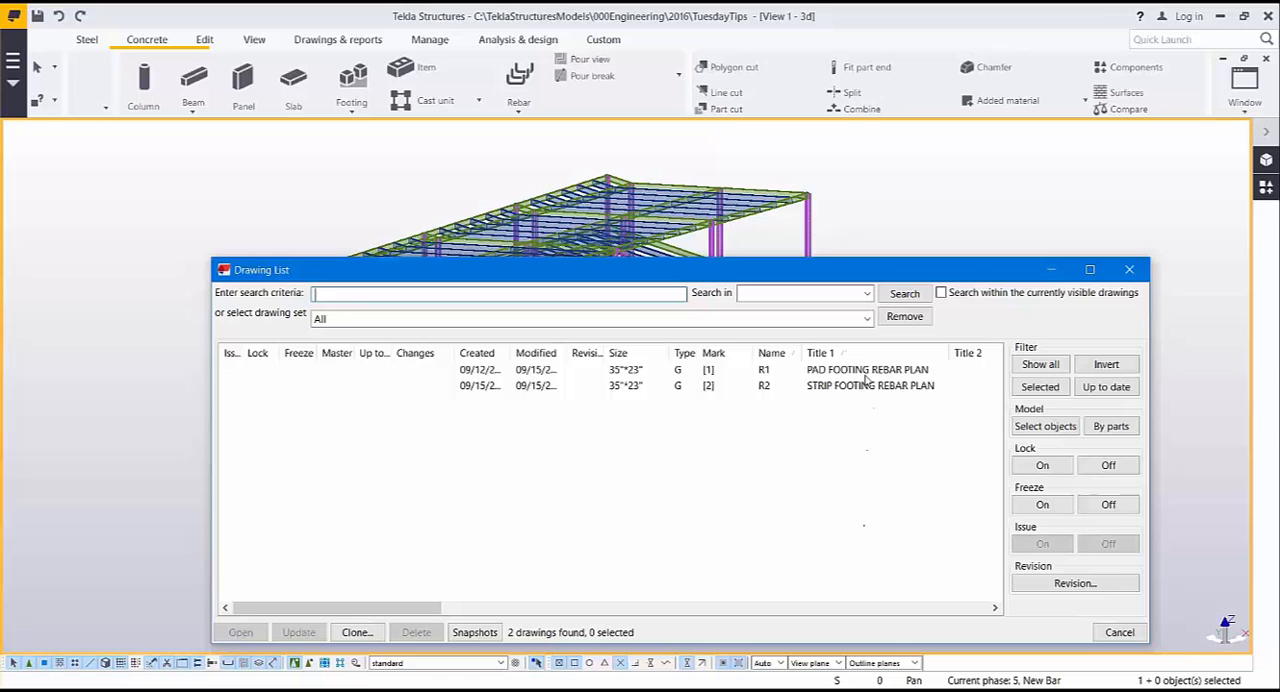
Open the PAD FOOTING REBAR PLAN drawing, review it, and return to the 3D model
double_click(868, 368)
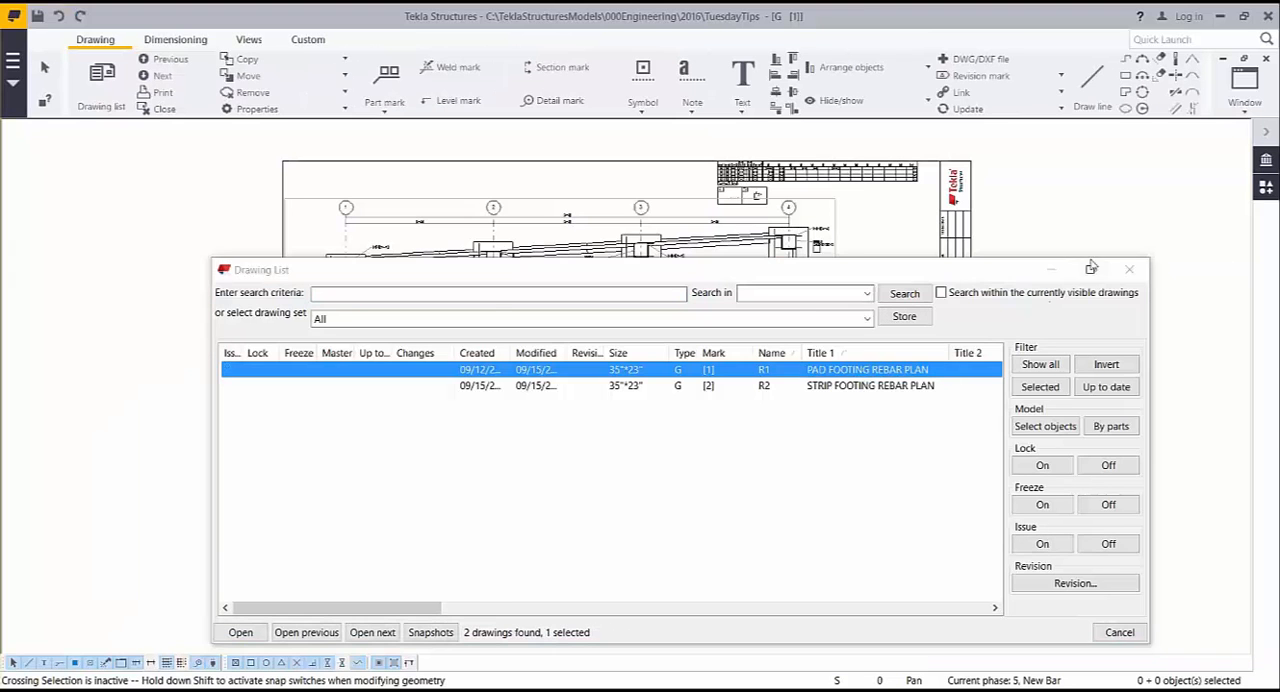
left_click(240, 632)
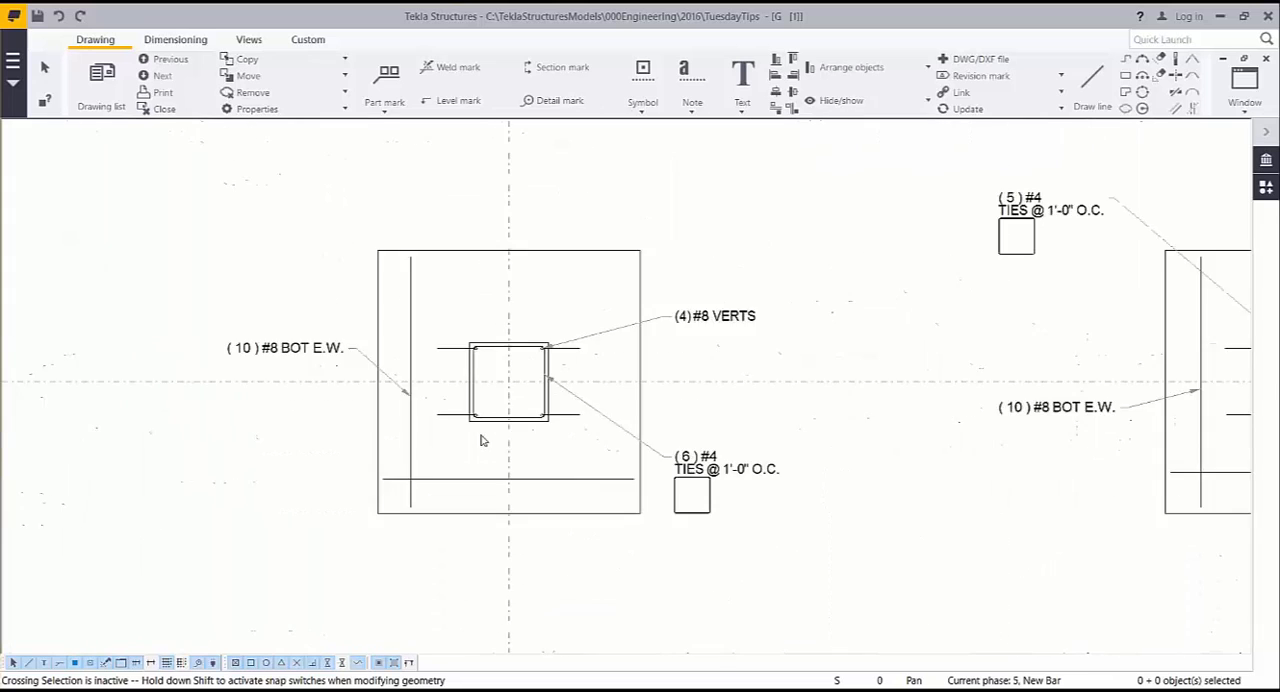
scroll("down", 3)
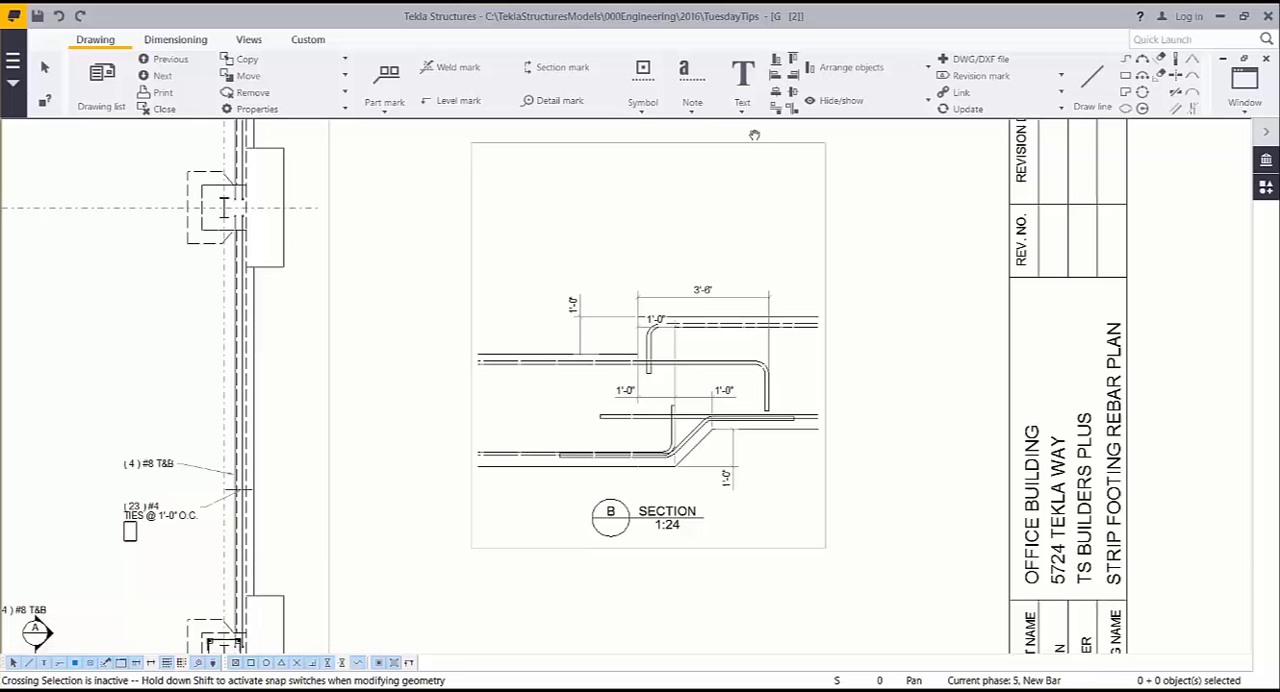
left_click(648, 302)
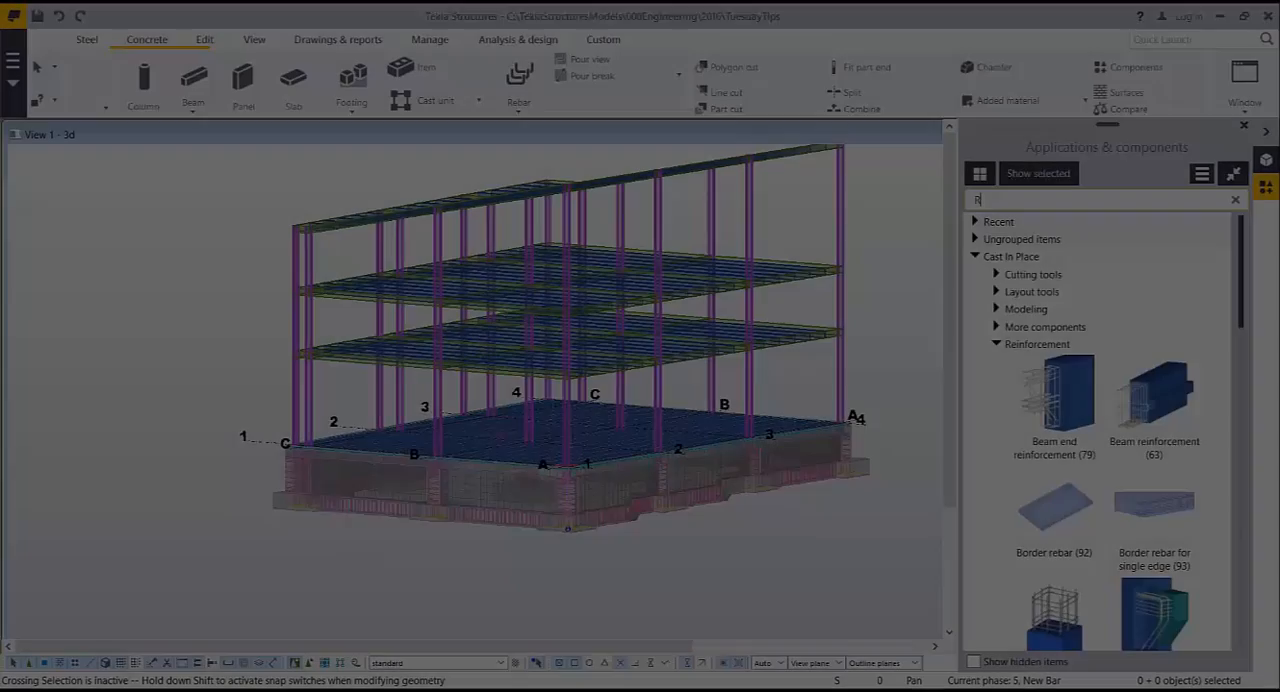
Find and launch the RebarExport application from Applications & components
type("REBAR EXPORT")
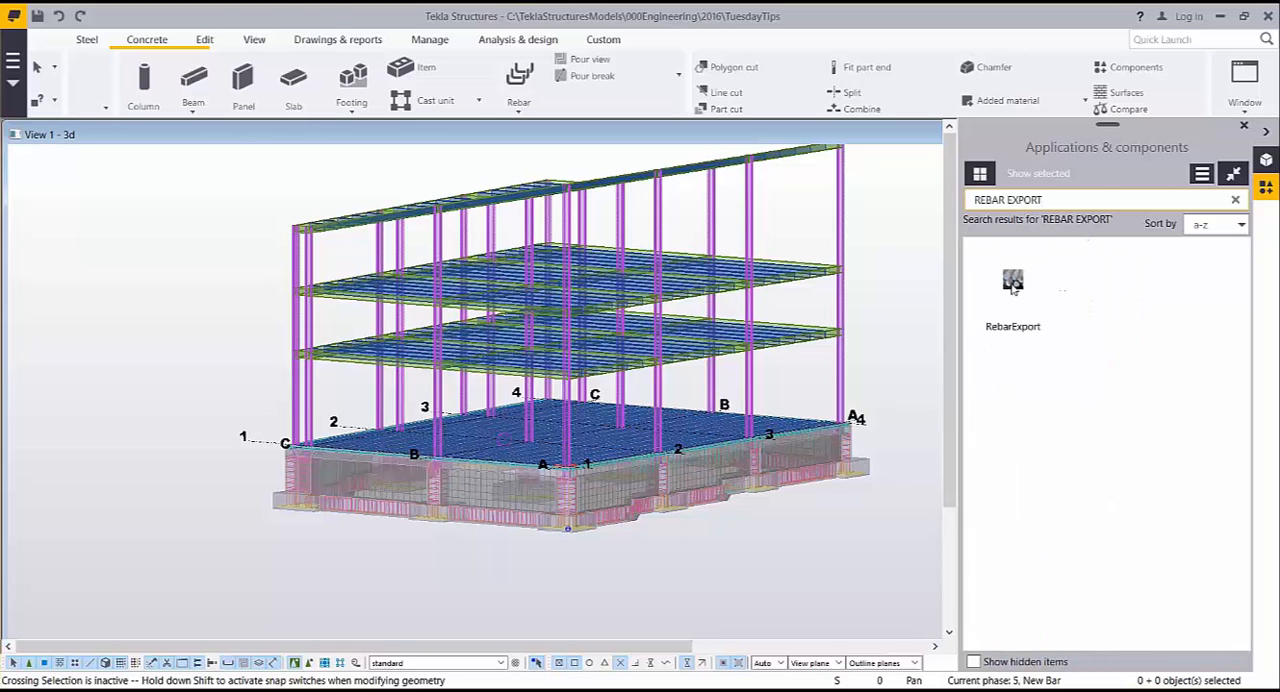
double_click(1012, 284)
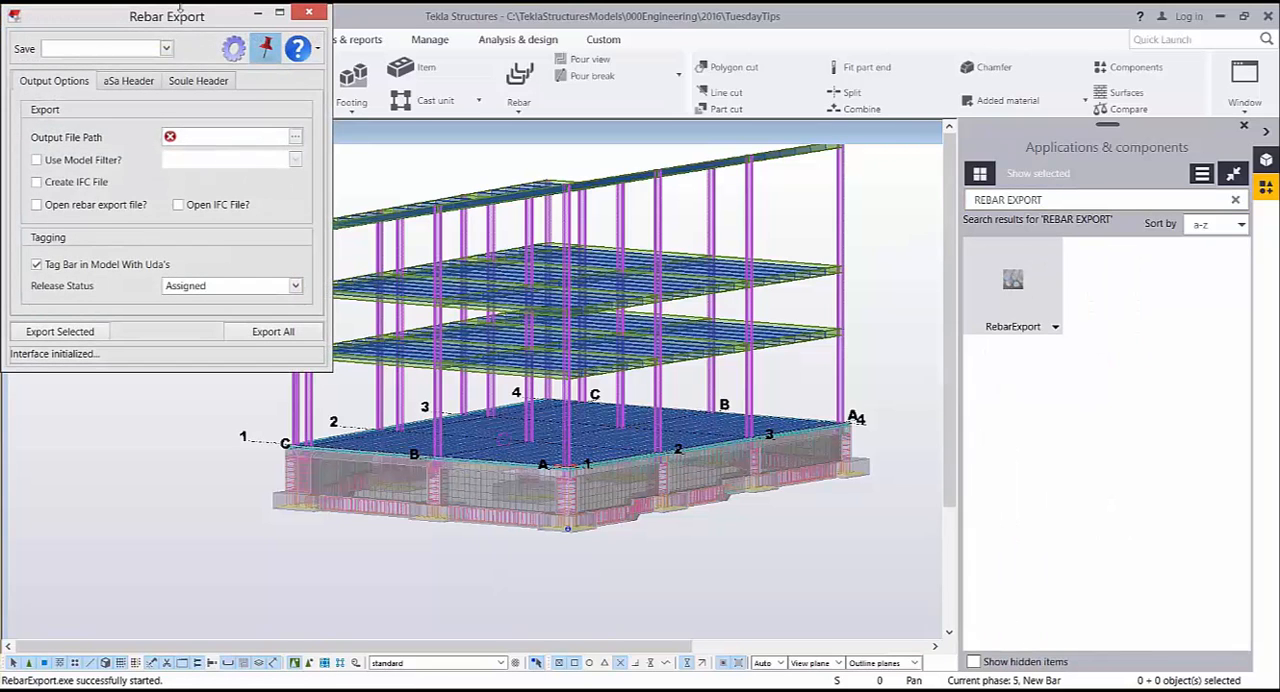
left_click_drag(166, 16, 1060, 156)
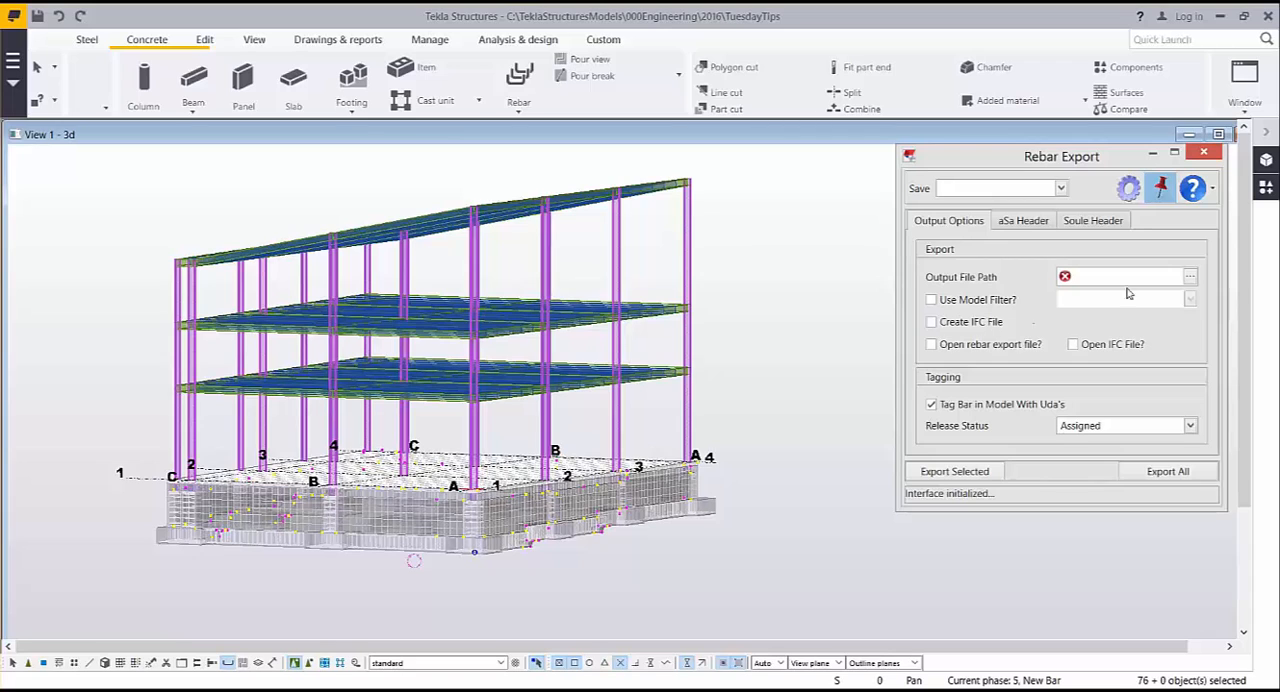
Set the export output file to FoundationBars.TEK
left_click(1190, 276)
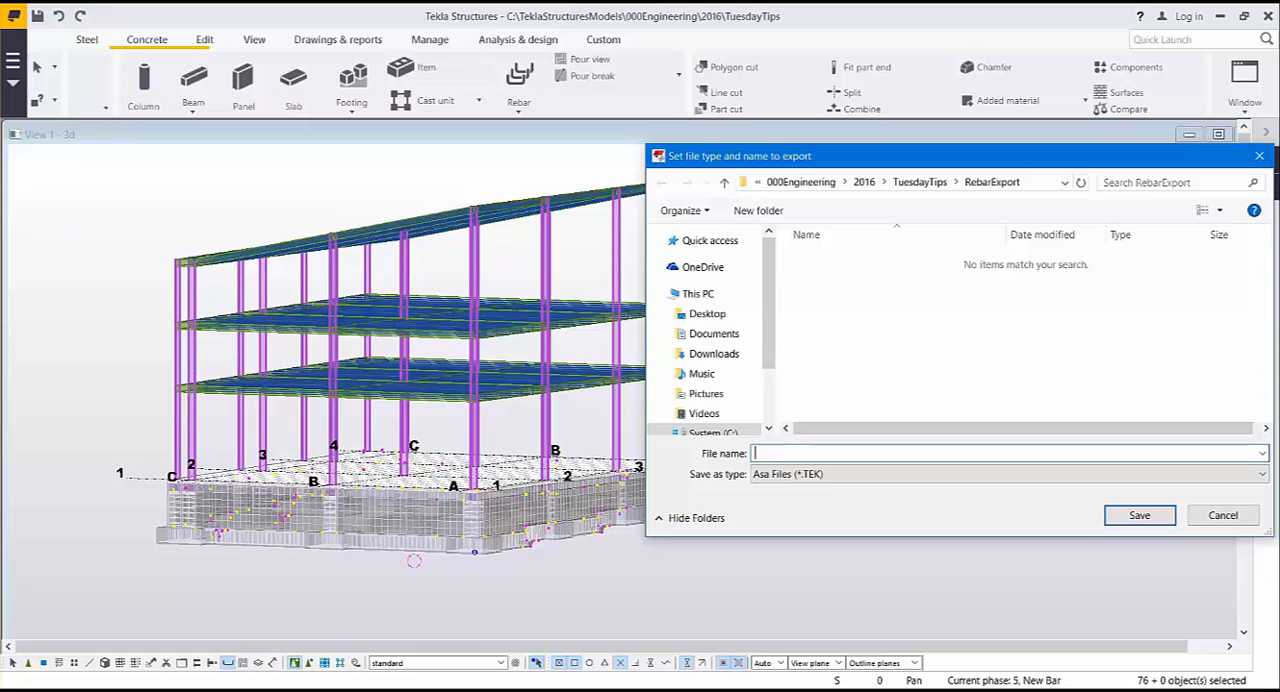
type("FoundationB")
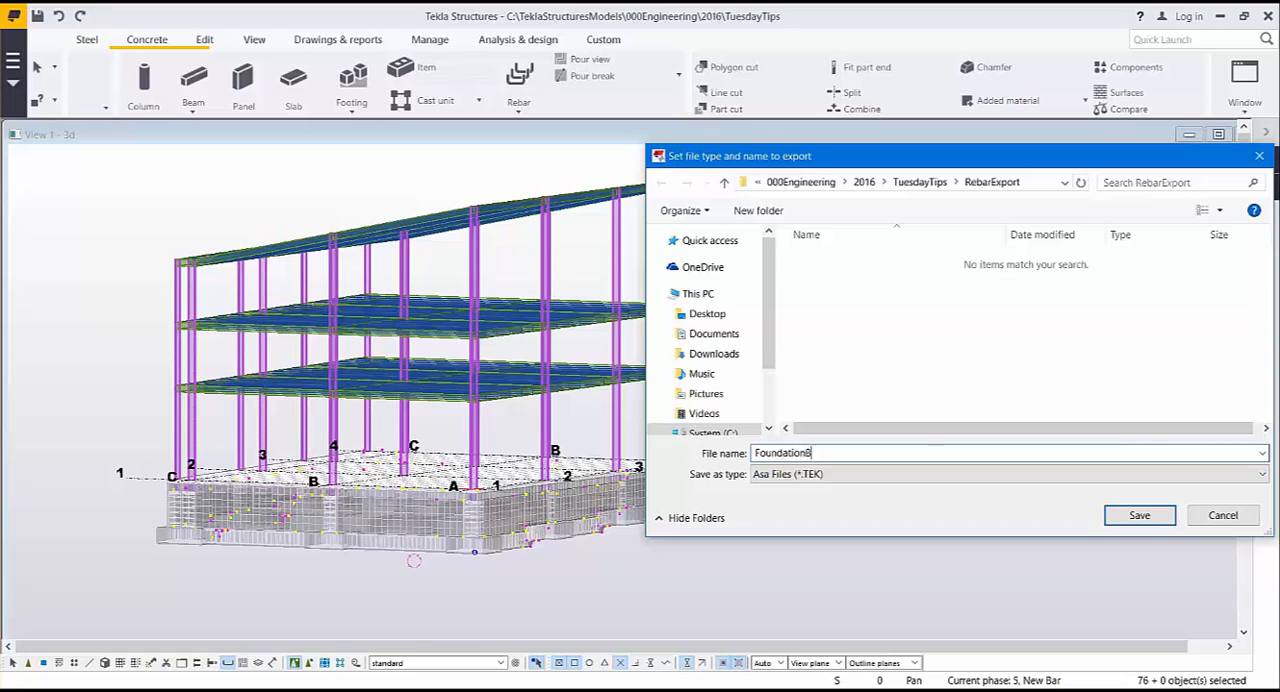
left_click(1140, 516)
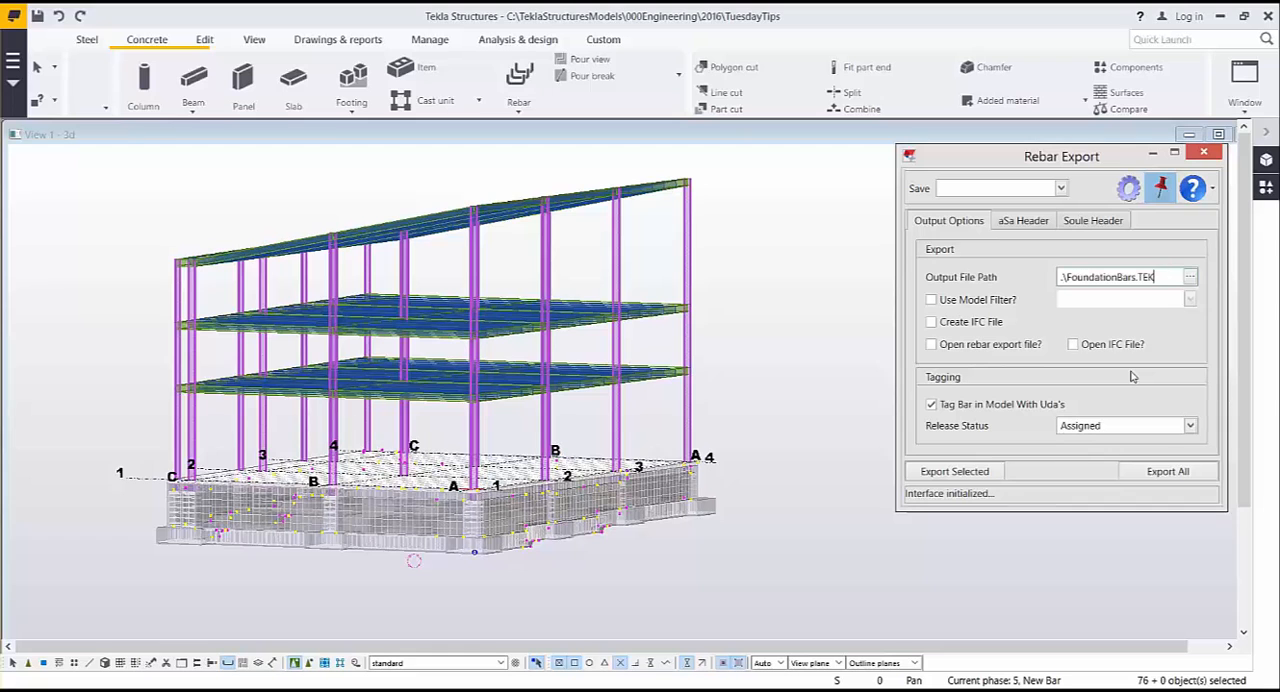
Enter detailer initials ALN in the aSa Header and export the selected rebar
left_click(1188, 424)
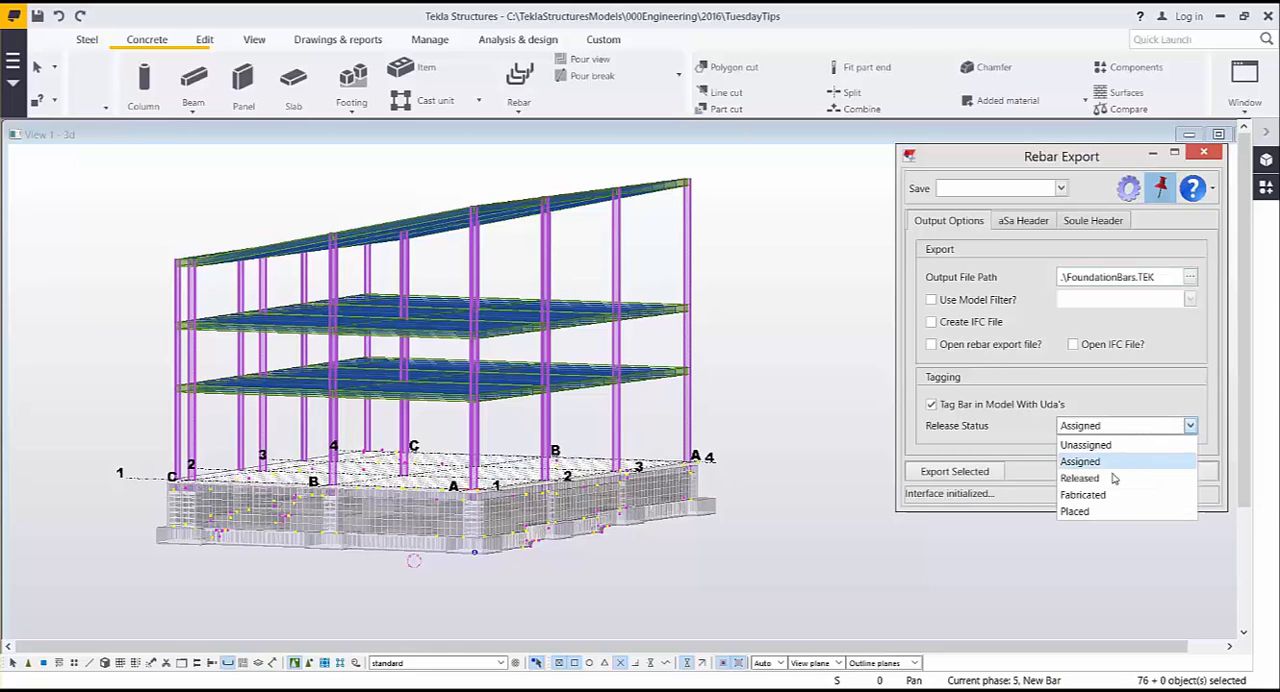
left_click(1022, 220)
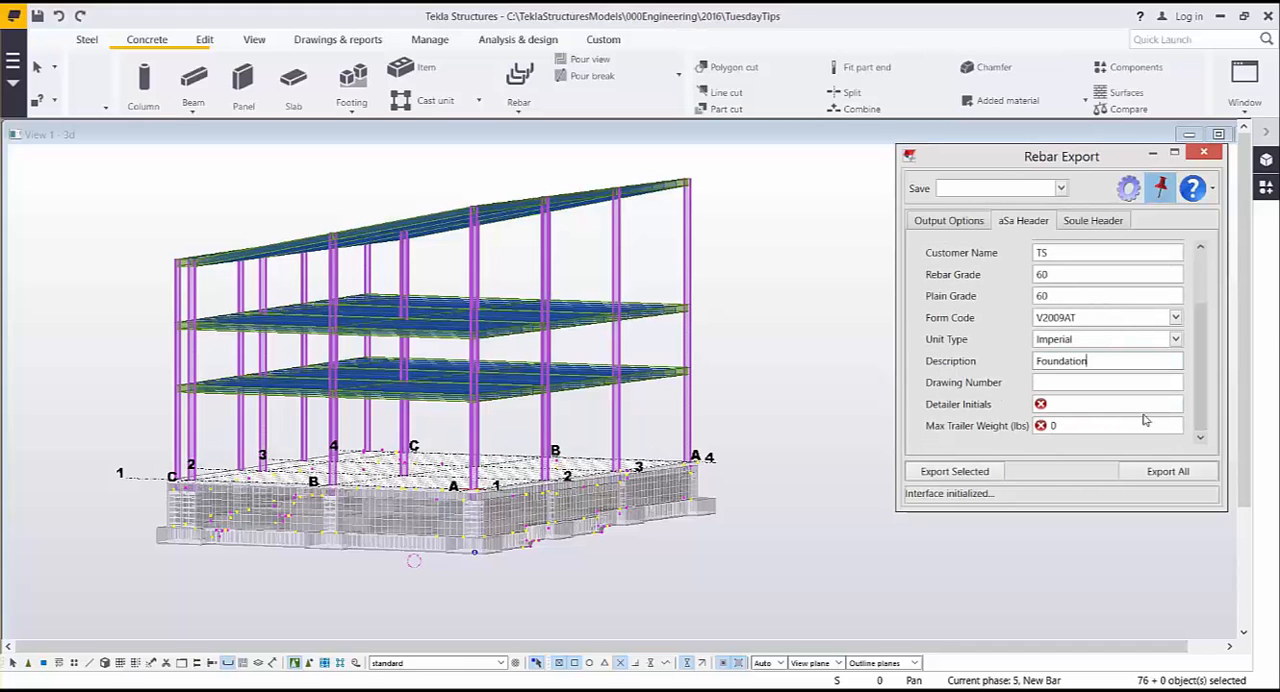
type("ALN")
left_click(1108, 426)
type("10000")
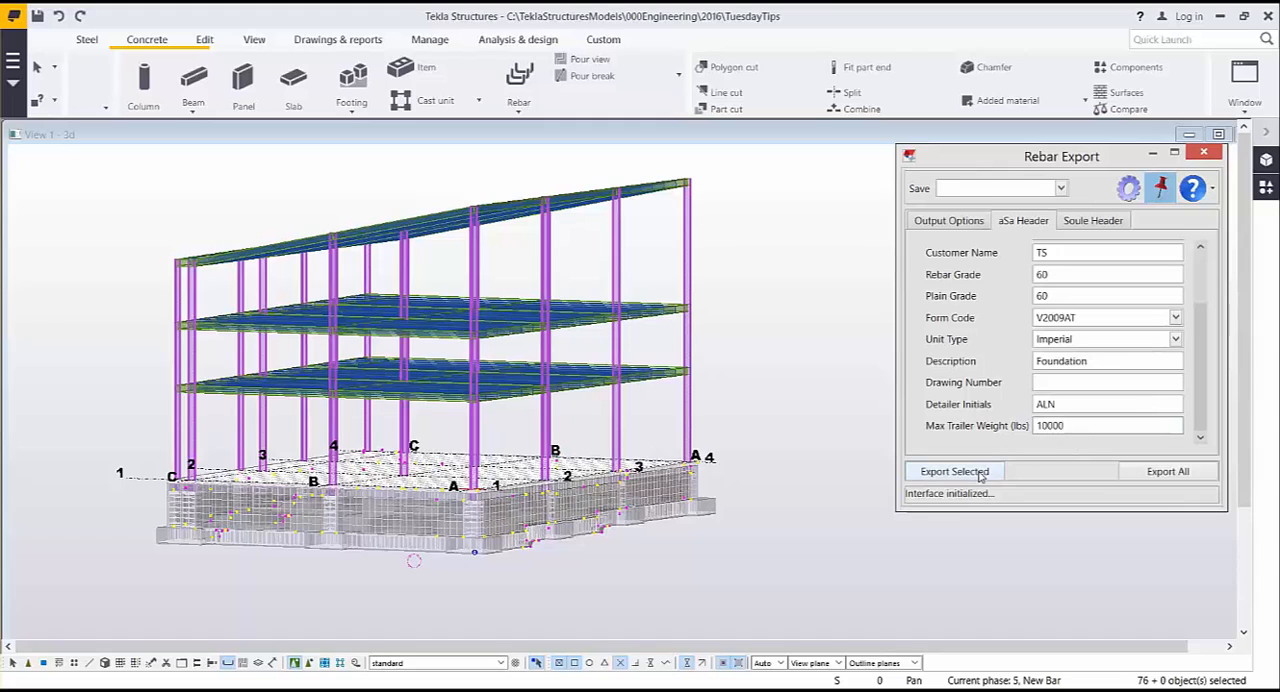
left_click(954, 472)
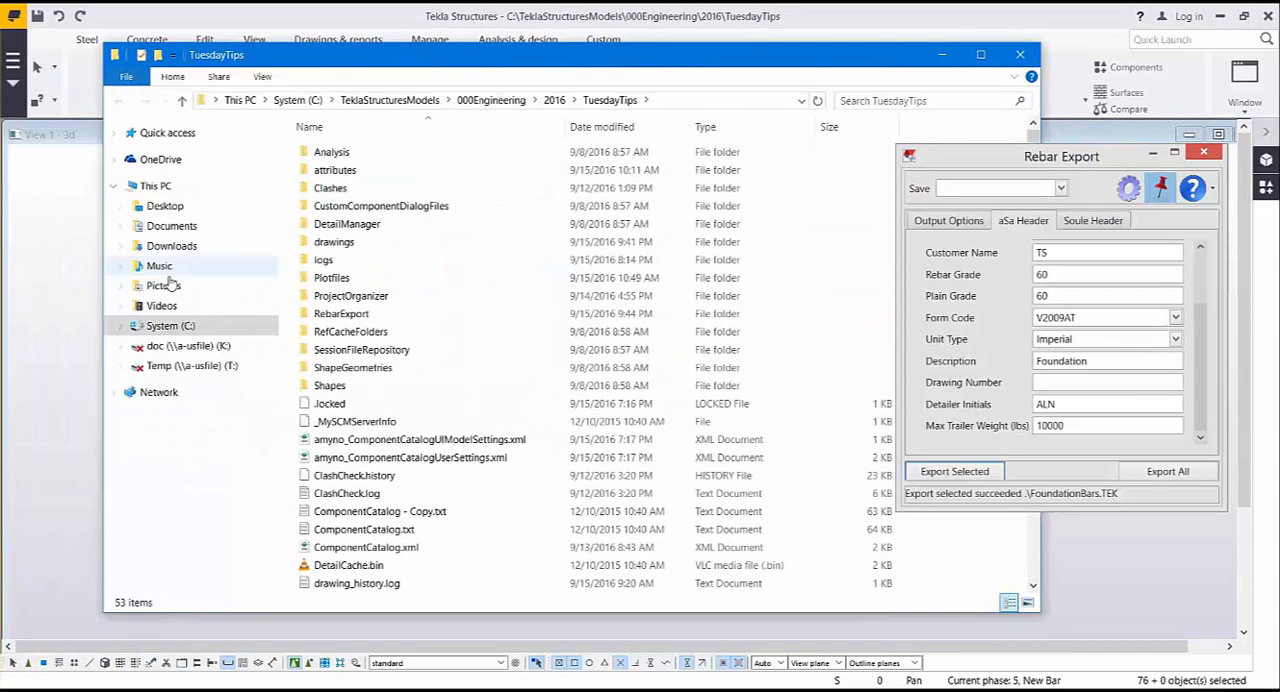
Open the exported FoundationBars.TEK file from the RebarExport folder
double_click(340, 312)
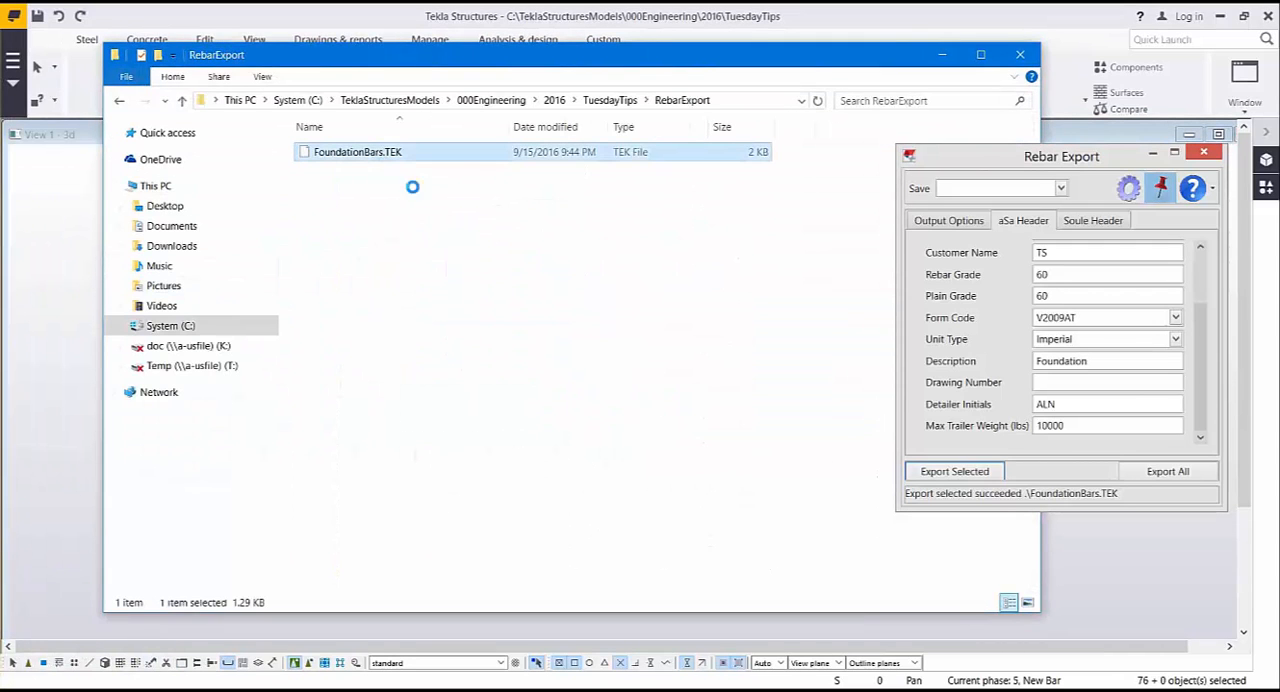
double_click(356, 152)
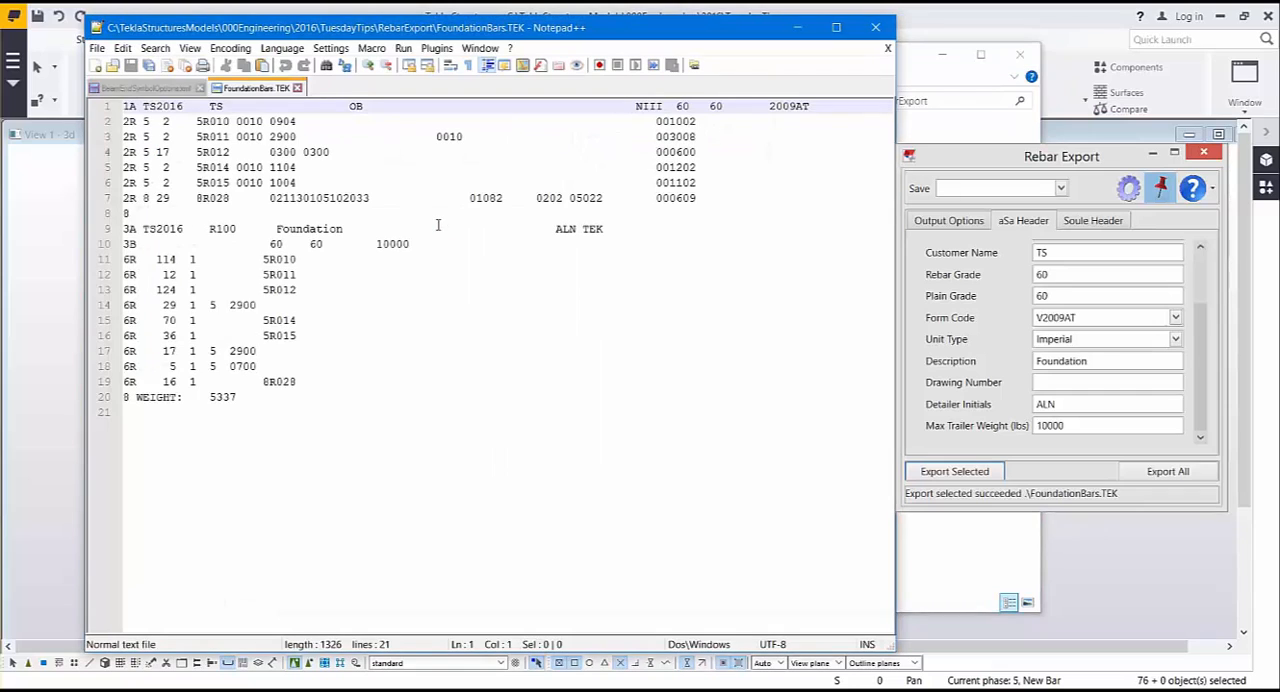